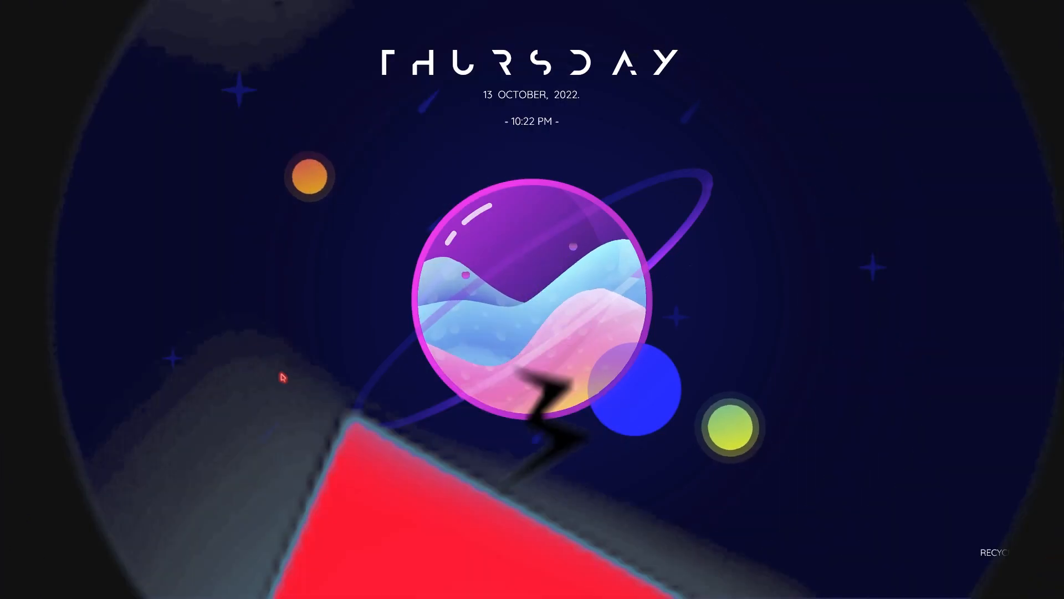
# Launch Discord from the taskbar onto the BareFox Community server.
pyautogui.click(471, 584)
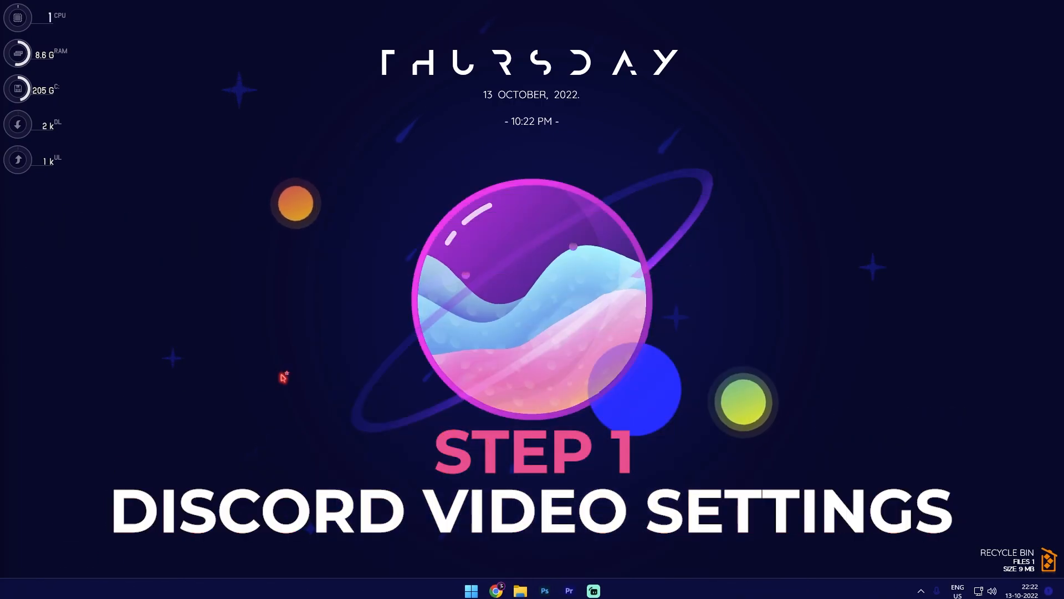
pyautogui.click(593, 590)
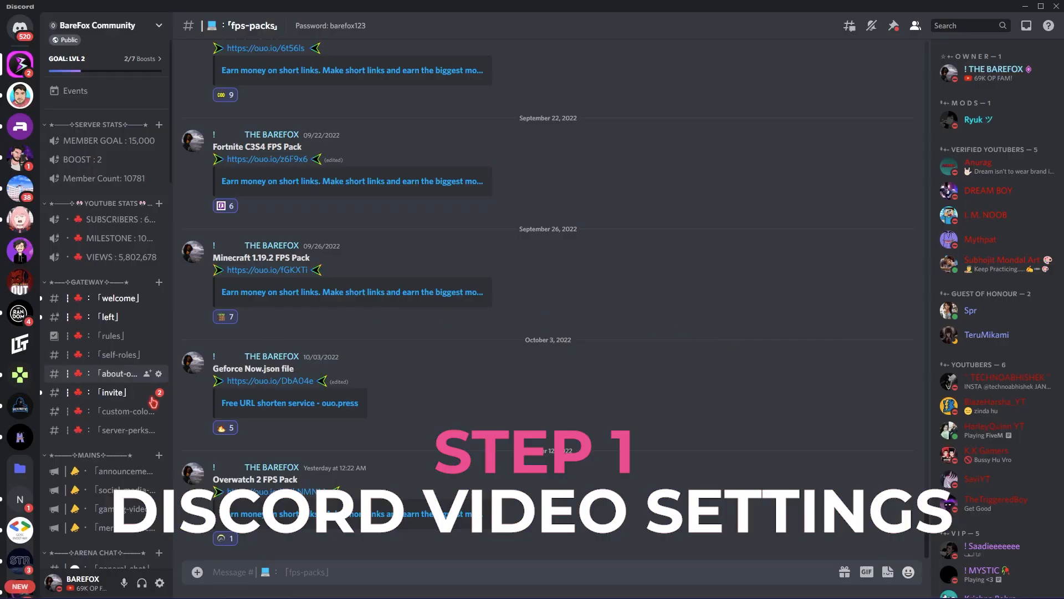
# In User Settings > Voice & Video, reach the Advanced section with OpenH264 Video Codec switched off.
pyautogui.click(160, 583)
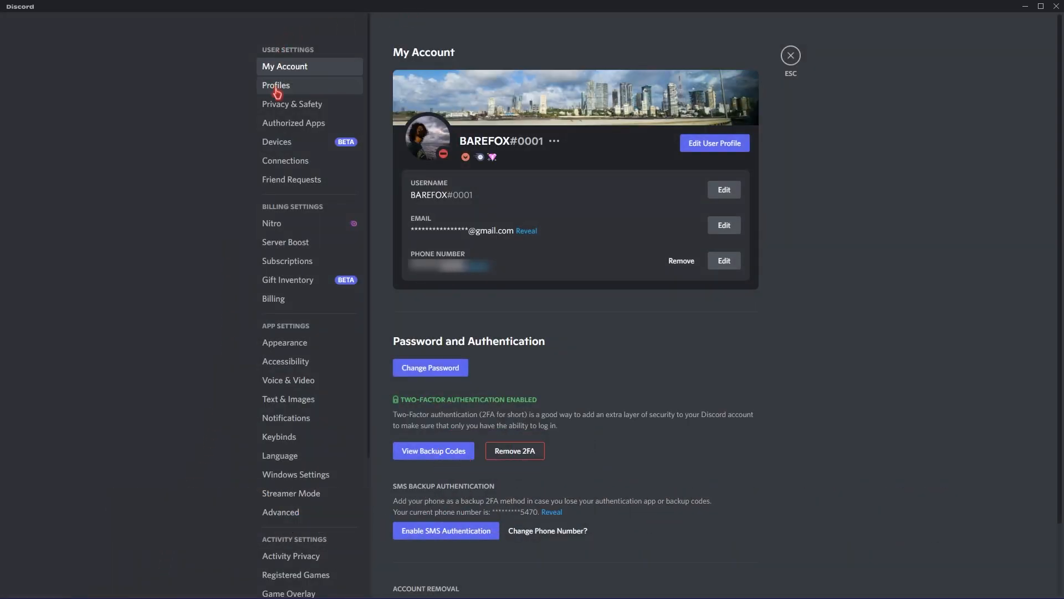
pyautogui.moveTo(287, 143)
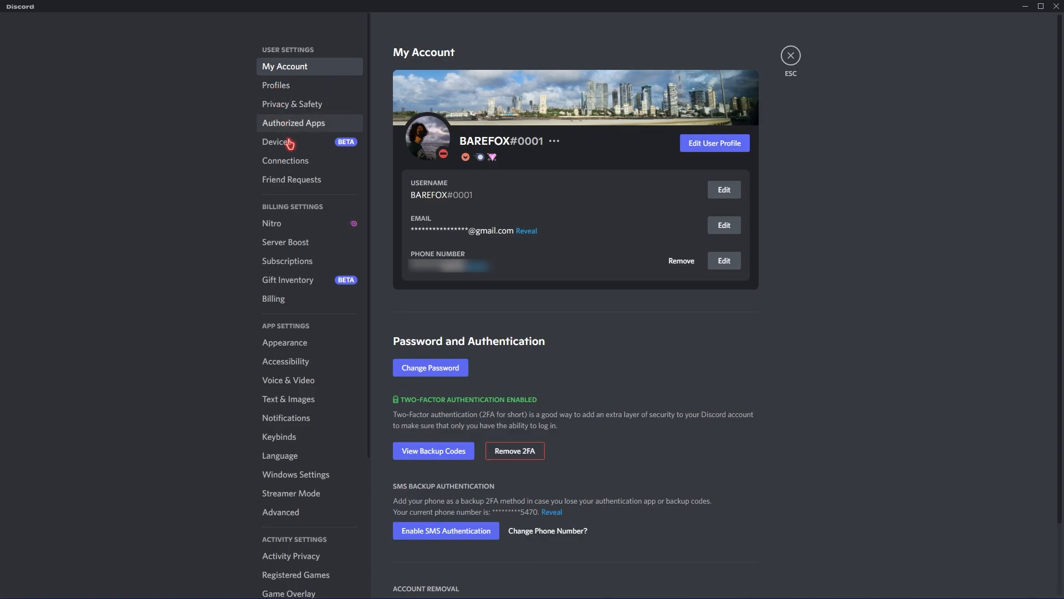
pyautogui.click(288, 379)
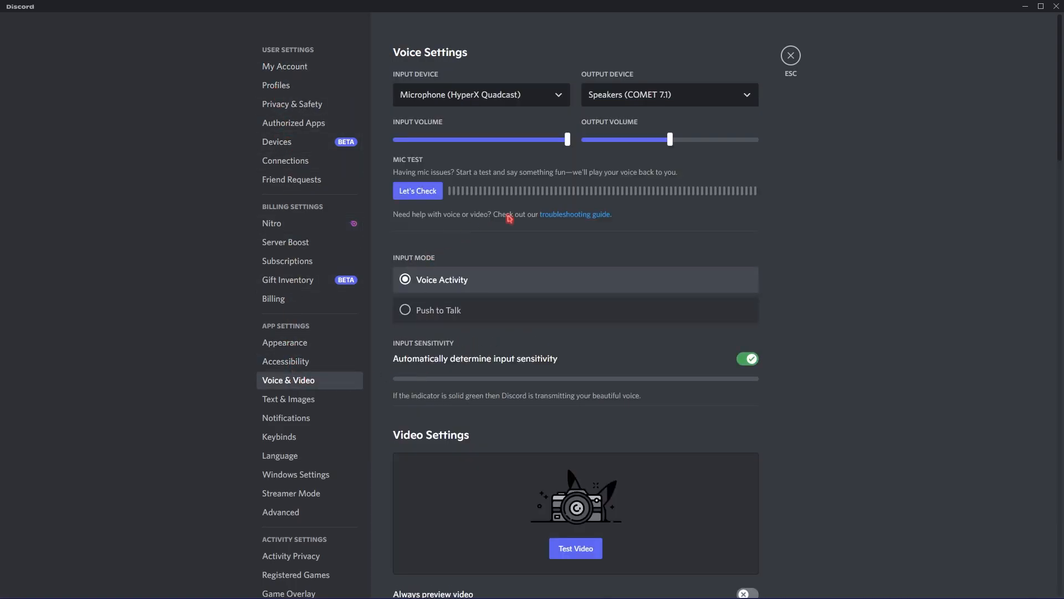
pyautogui.scroll(-3)
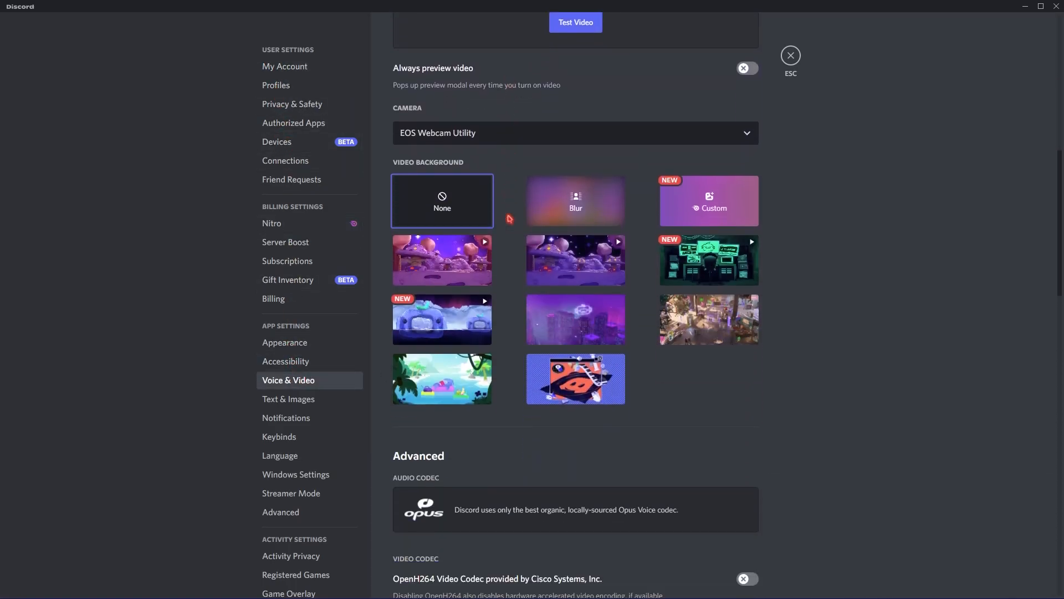
pyautogui.scroll(-3)
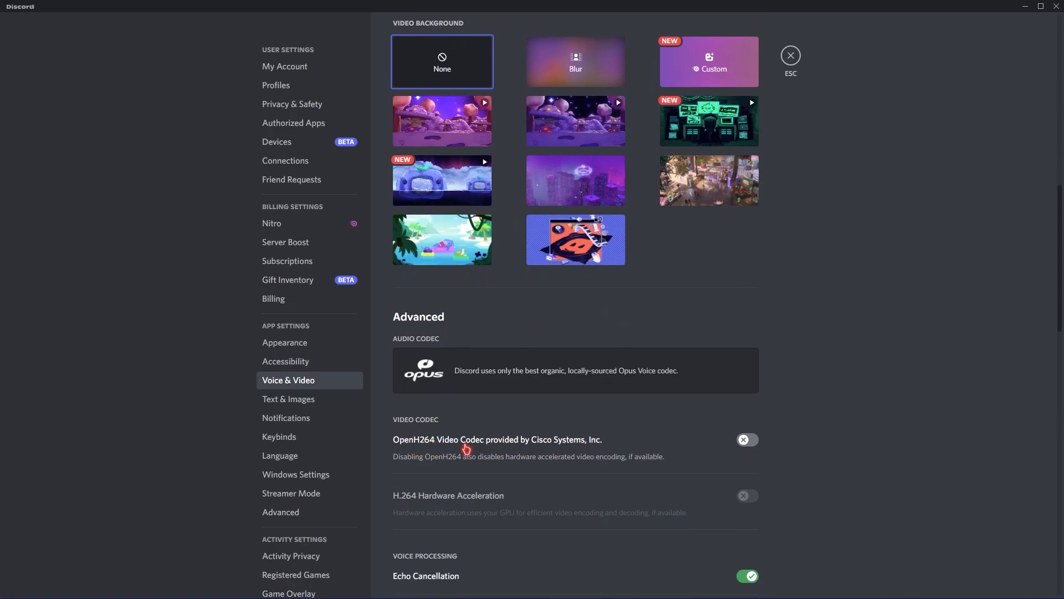
pyautogui.moveTo(738, 452)
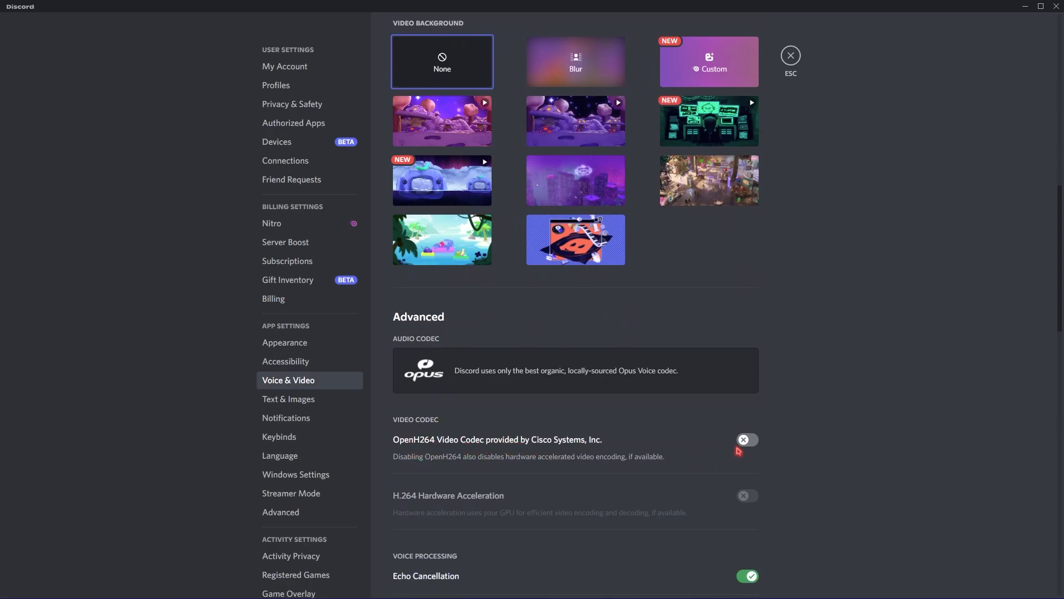
pyautogui.scroll(-3)
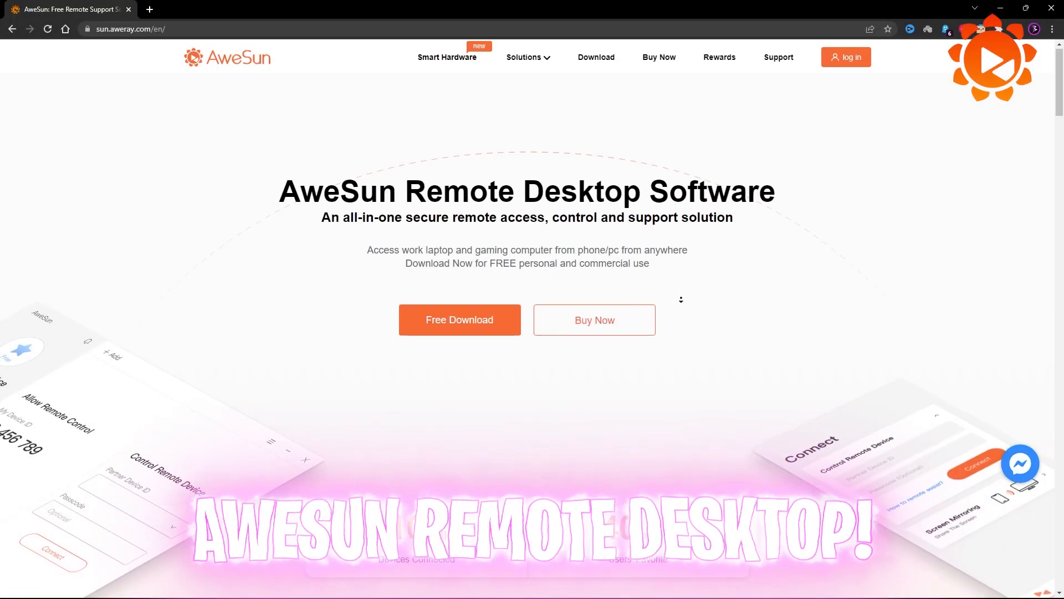
pyautogui.scroll(-3)
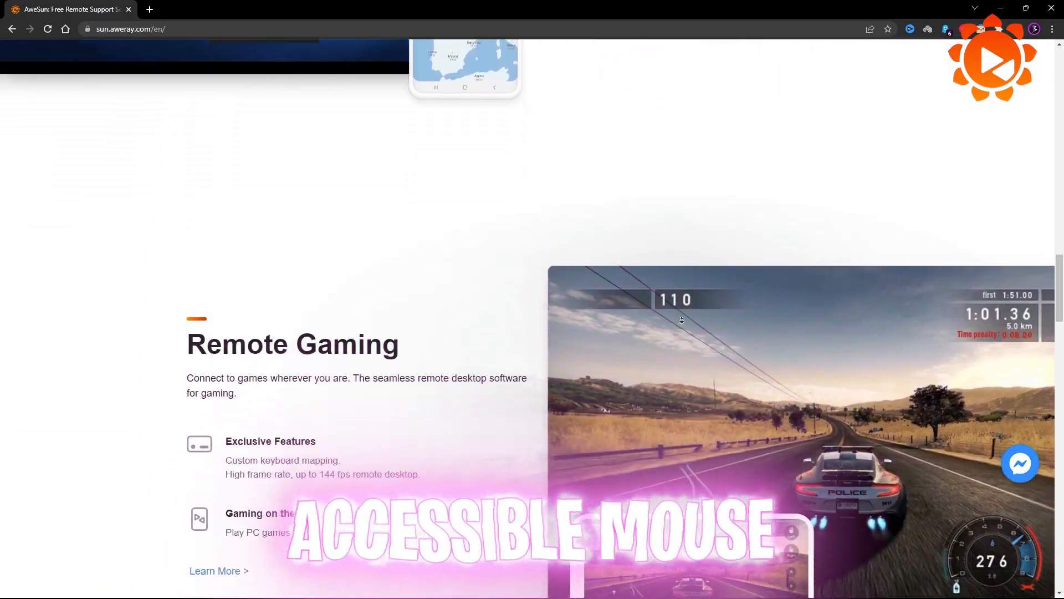
pyautogui.scroll(-3)
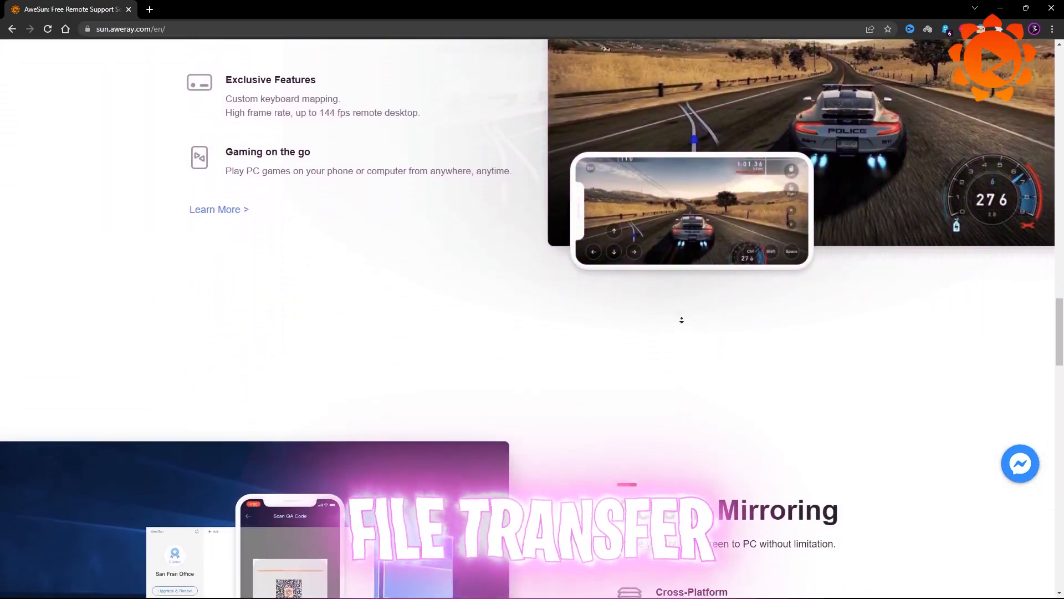
pyautogui.click(596, 57)
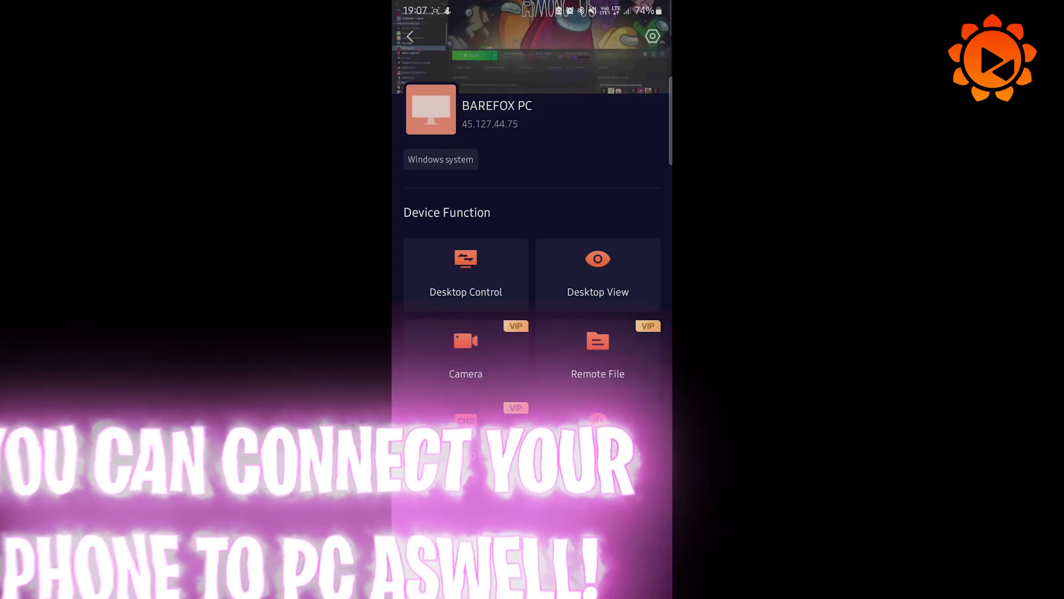
# Start desktop control of the remote PC and apply the FPS Key Mapping gaming keyboard layout.
pyautogui.click(597, 275)
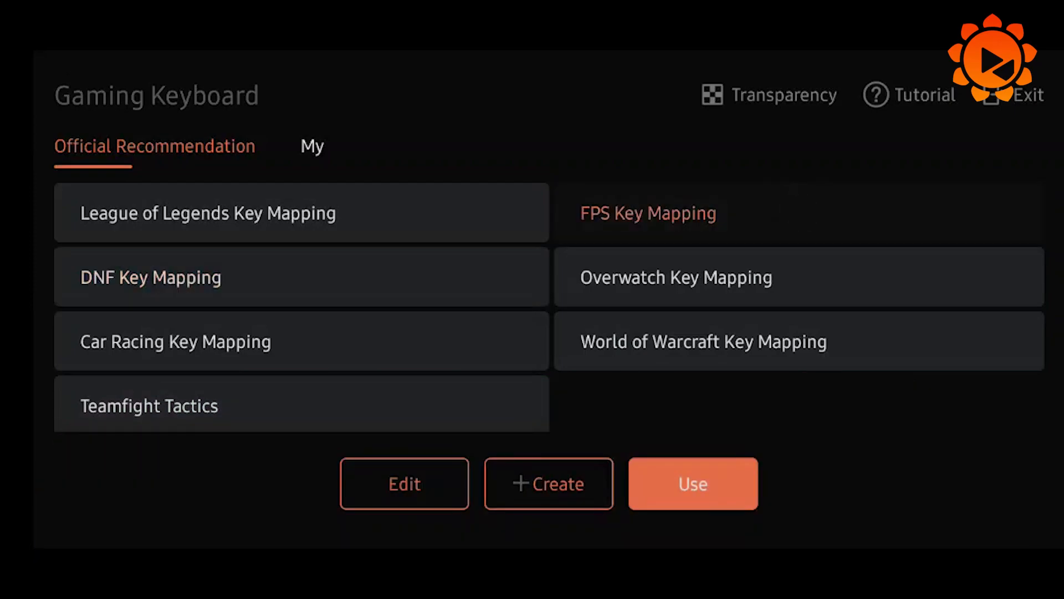
pyautogui.click(692, 483)
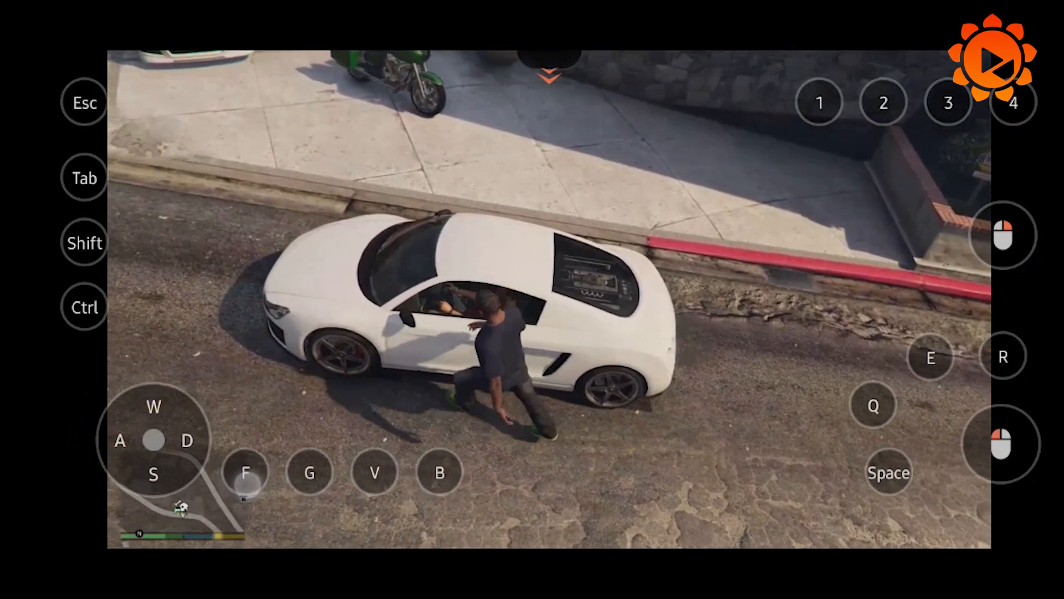
pyautogui.click(245, 472)
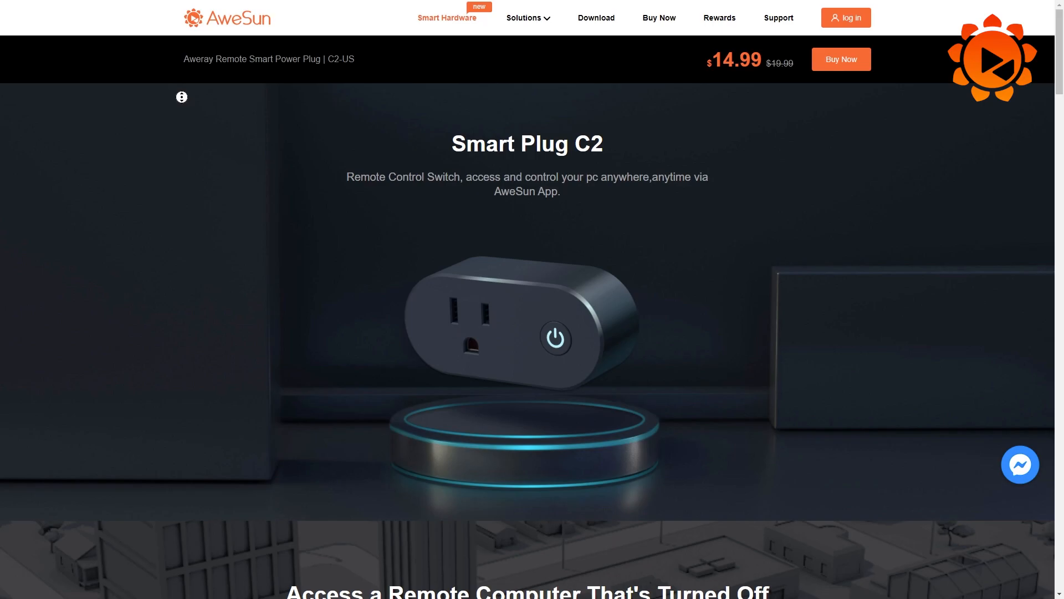
pyautogui.scroll(-3)
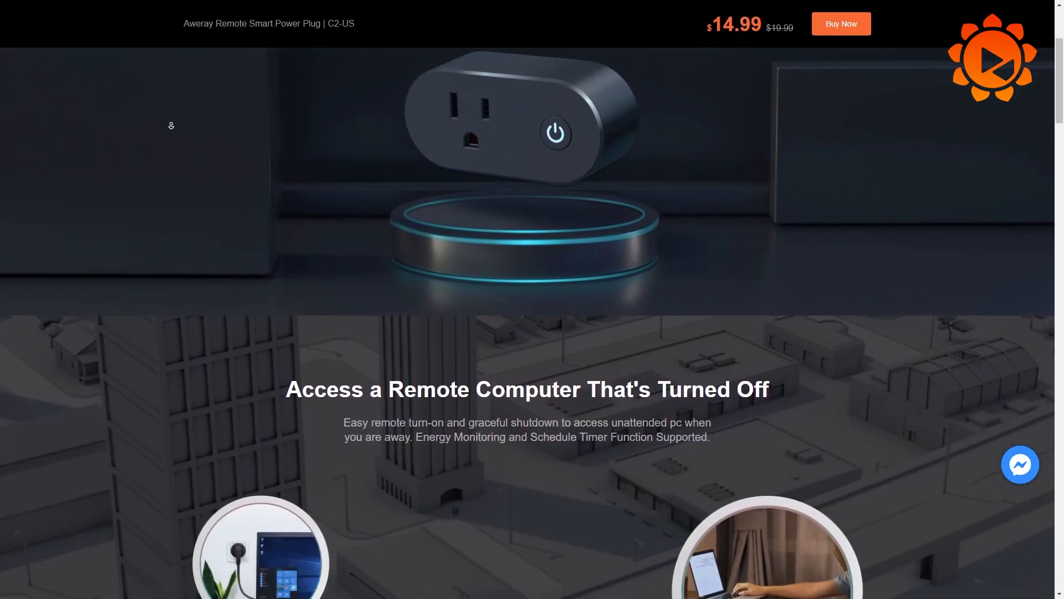
pyautogui.scroll(-3)
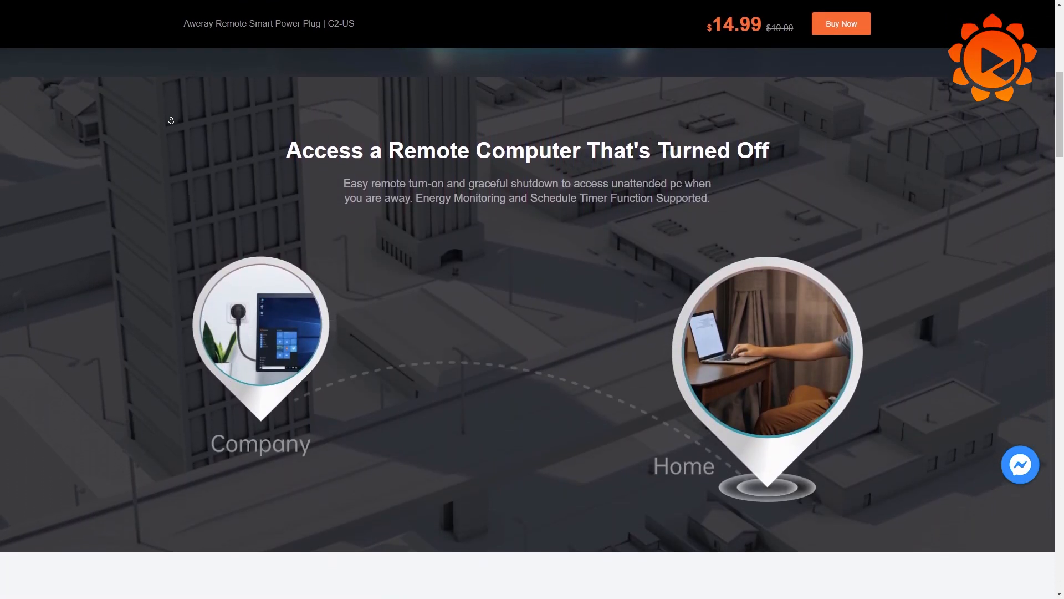
pyautogui.scroll(-3)
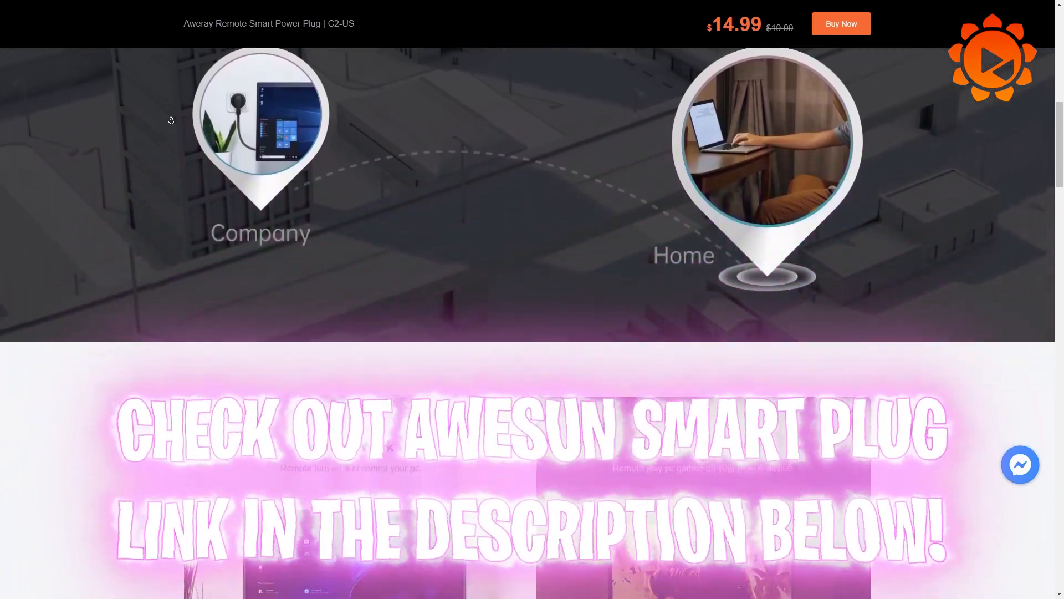
pyautogui.scroll(-3)
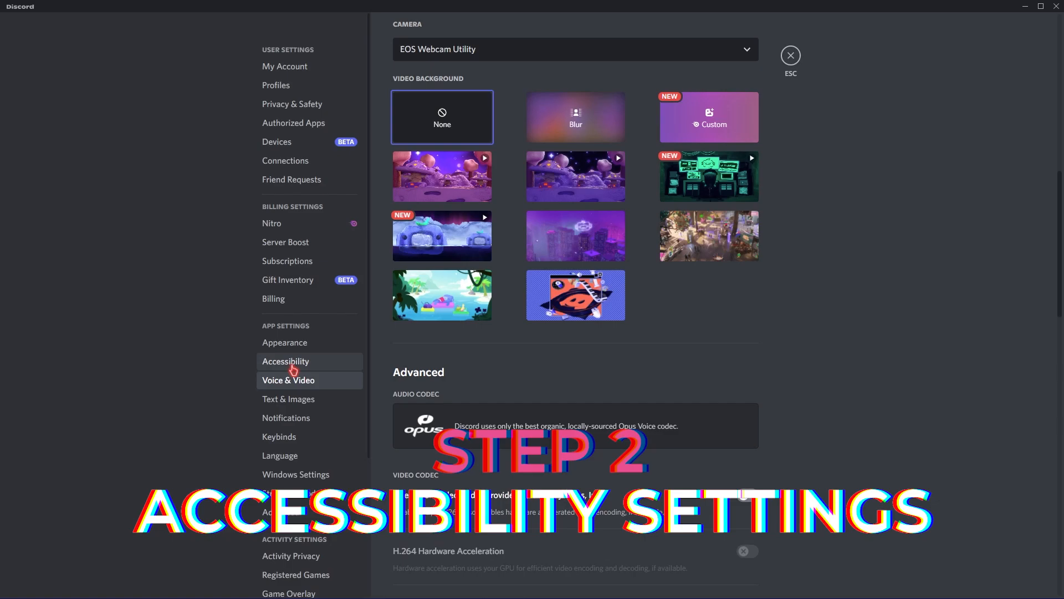
# In Accessibility settings, reach the Reduced Motion section with Enable Reduced Motion on.
pyautogui.click(285, 360)
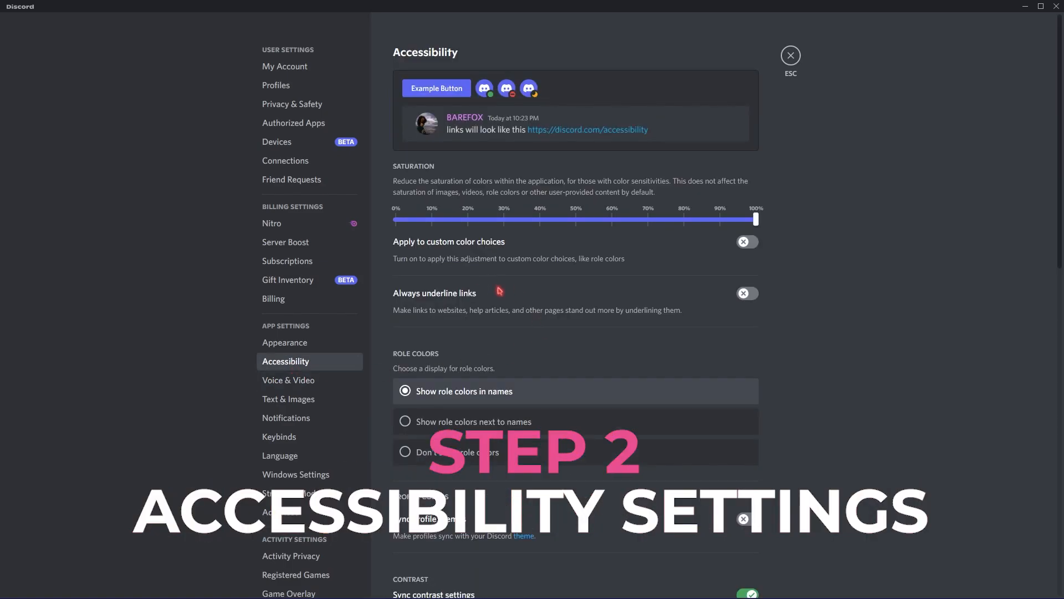
pyautogui.scroll(-3)
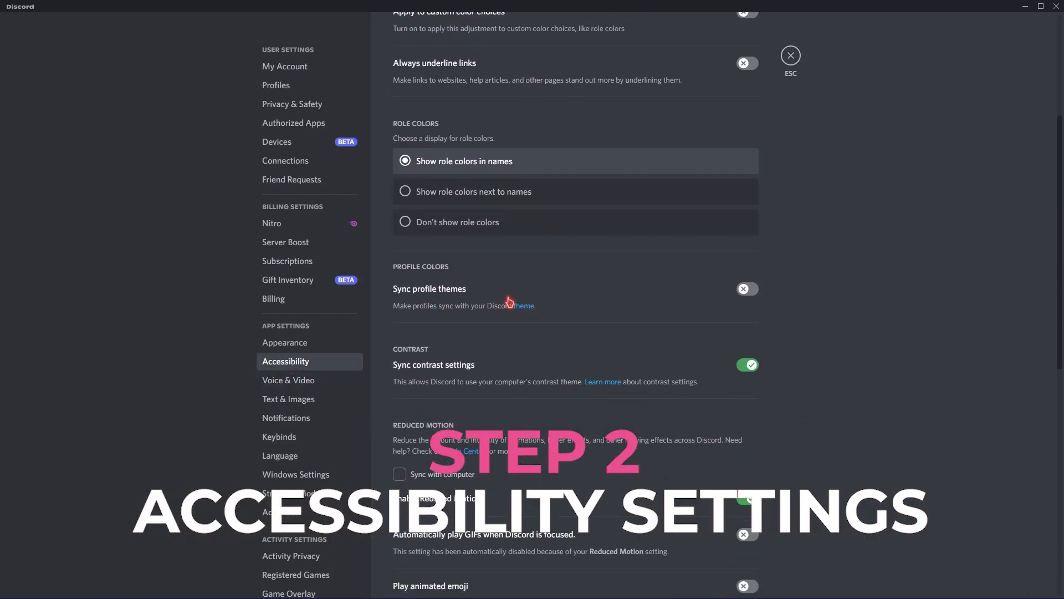
pyautogui.scroll(-3)
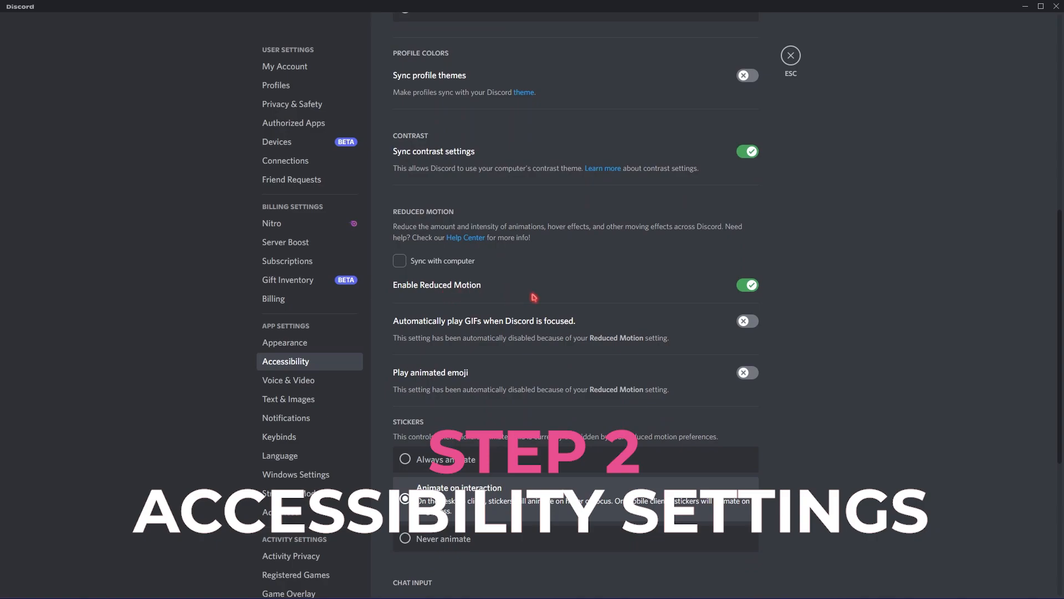
pyautogui.moveTo(717, 313)
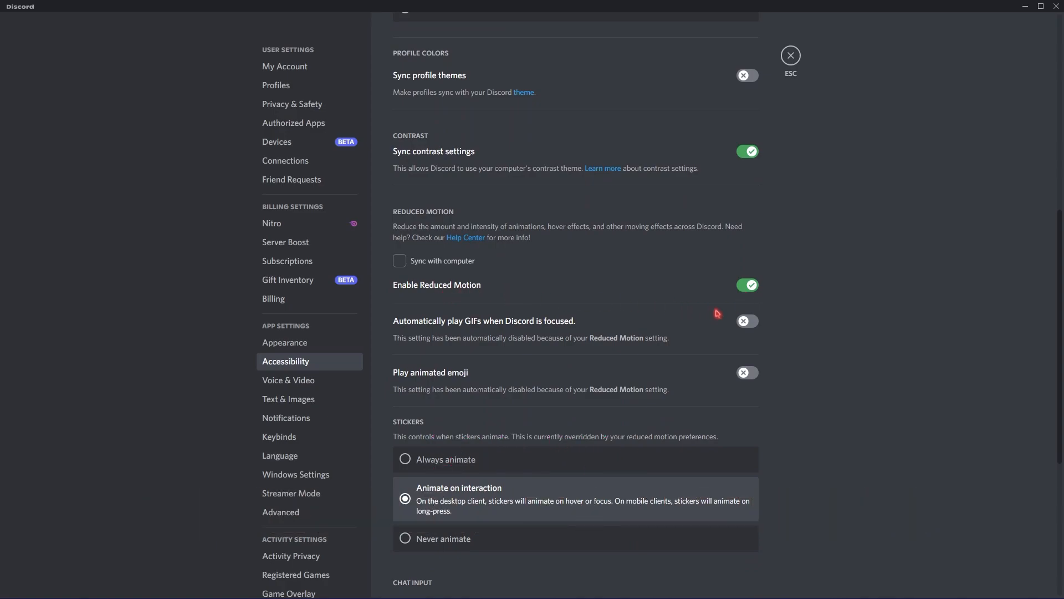
pyautogui.moveTo(513, 496)
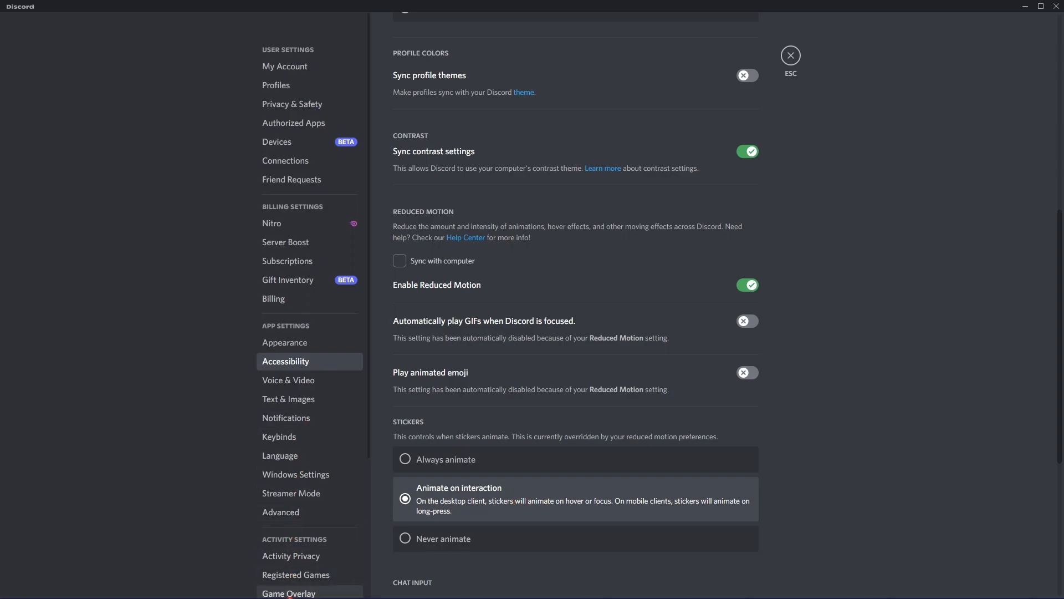
# In Game Overlay settings, switch off Enable in-game overlay.
pyautogui.click(288, 592)
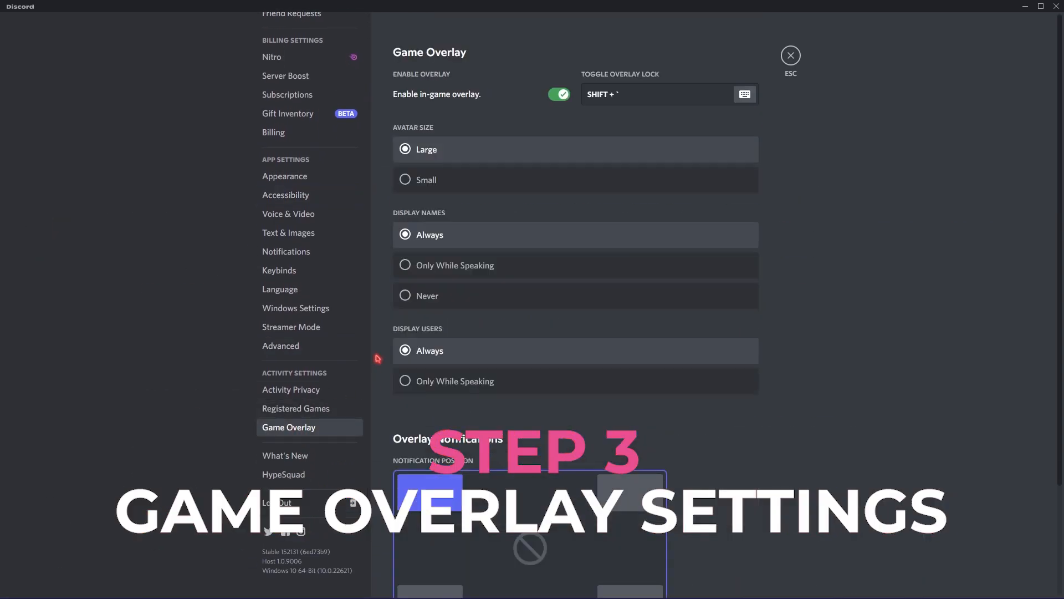
pyautogui.click(559, 94)
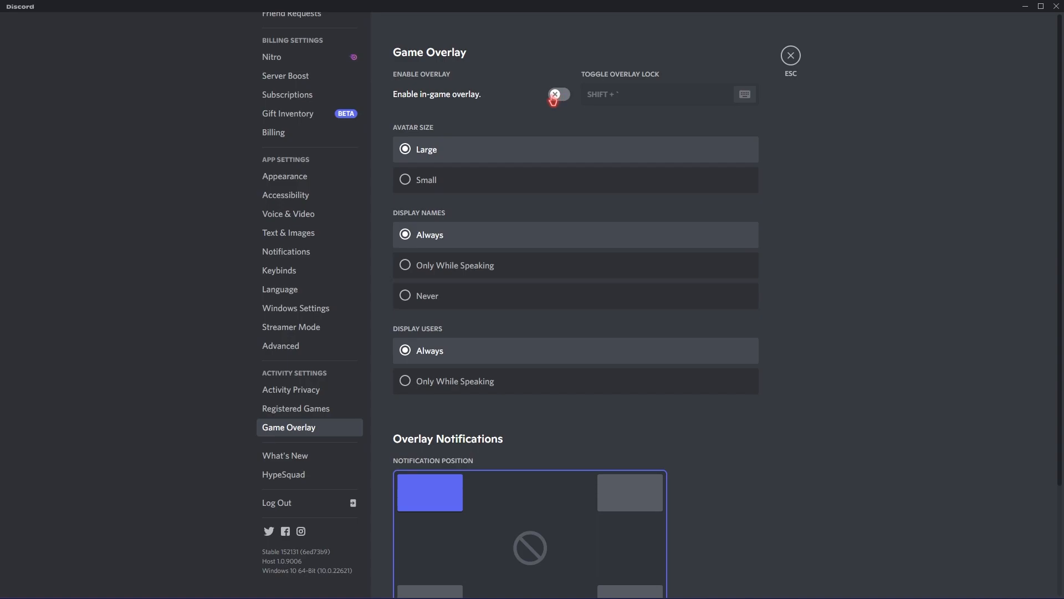
pyautogui.moveTo(297, 353)
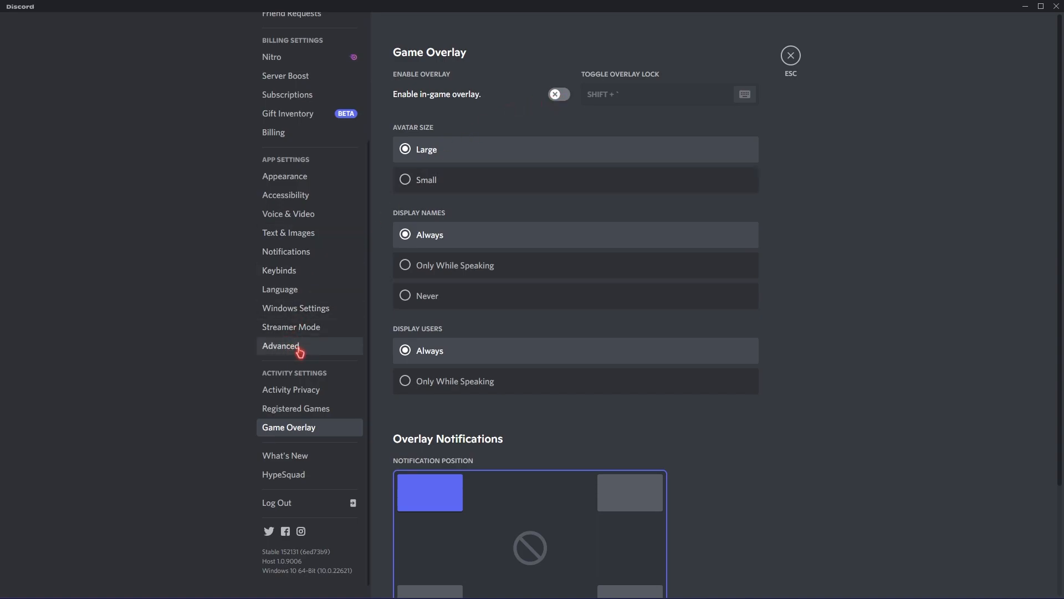
# In Advanced settings, disable Hardware Acceleration and confirm the relaunch.
pyautogui.click(281, 346)
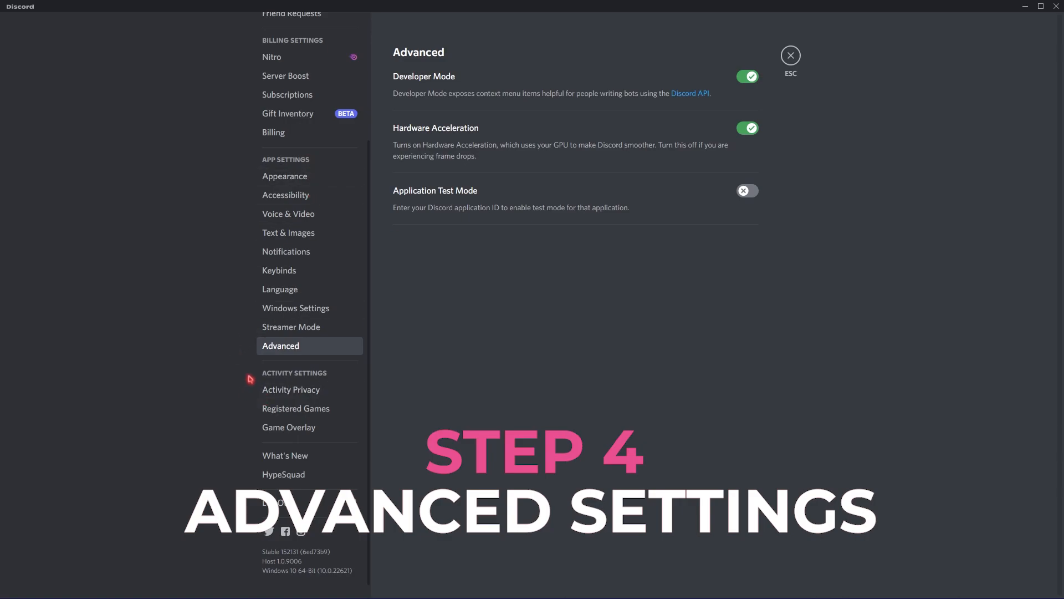
pyautogui.moveTo(755, 137)
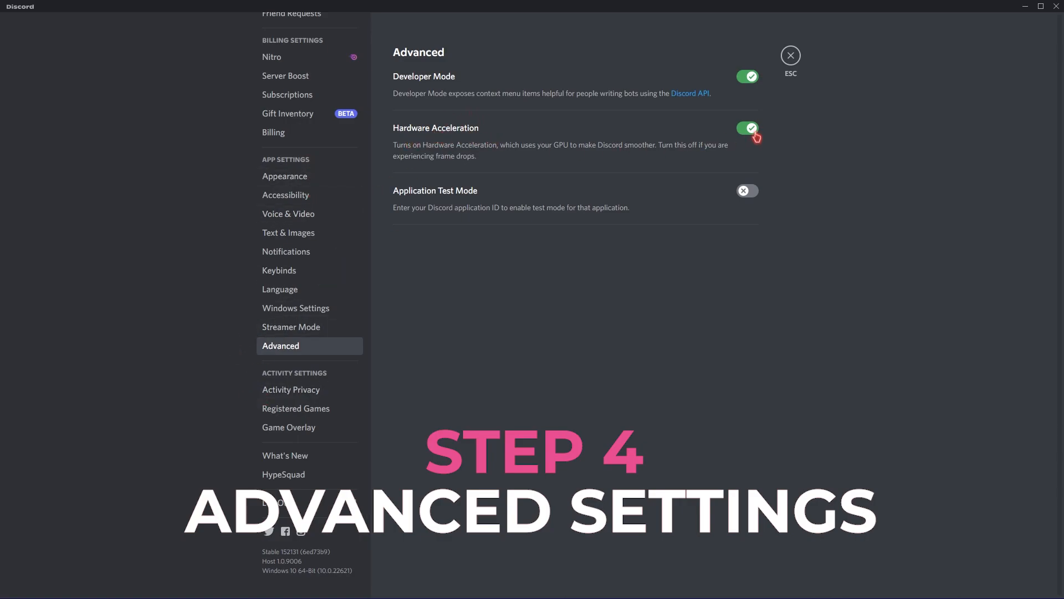
pyautogui.click(746, 128)
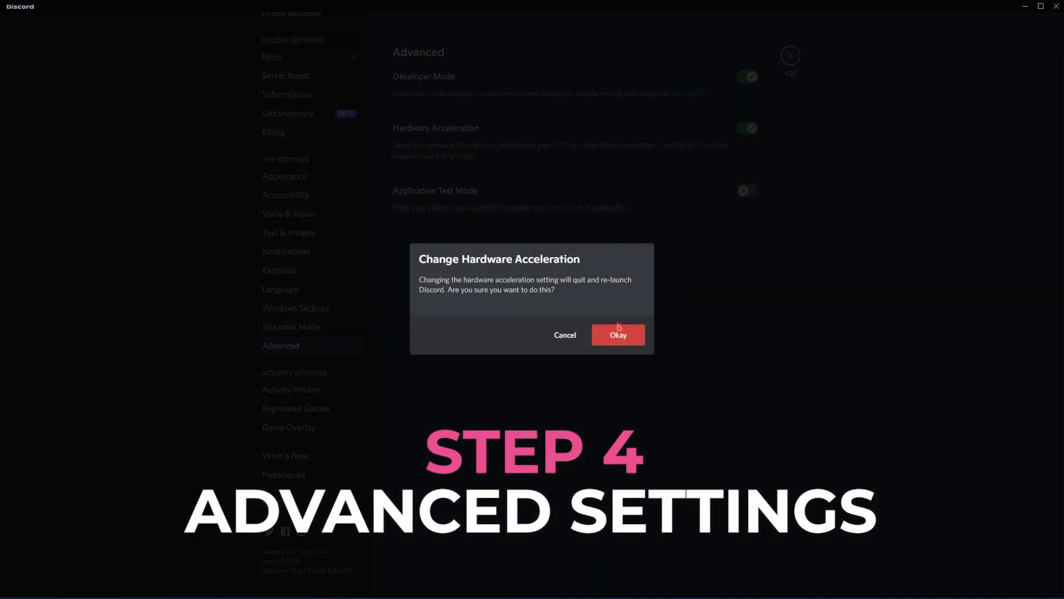
pyautogui.click(617, 334)
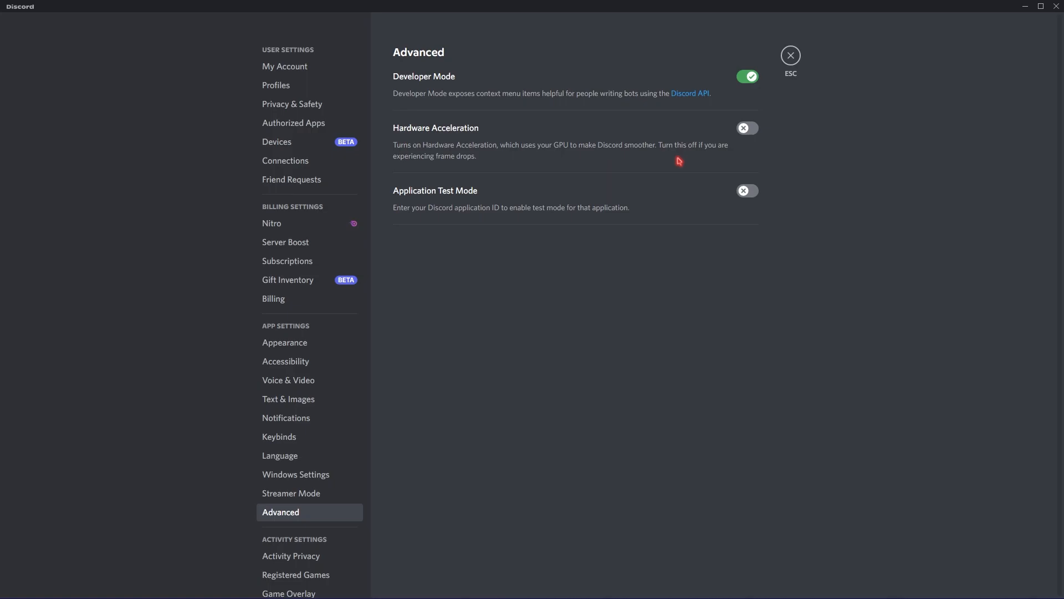
# Review Voice & Video once more, then close settings back to the fps-packs channel.
pyautogui.click(288, 379)
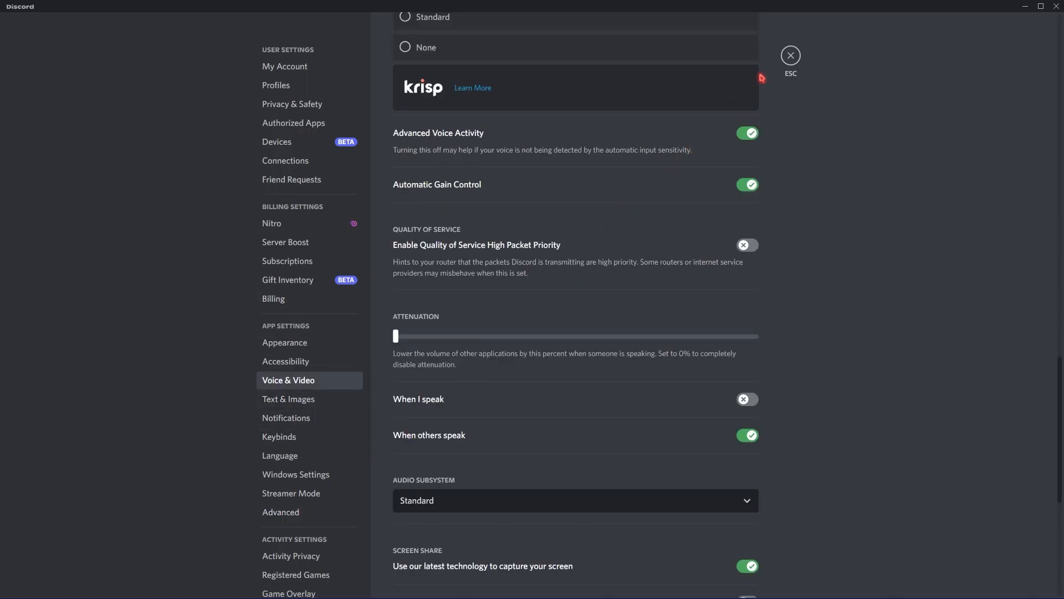
pyautogui.click(789, 54)
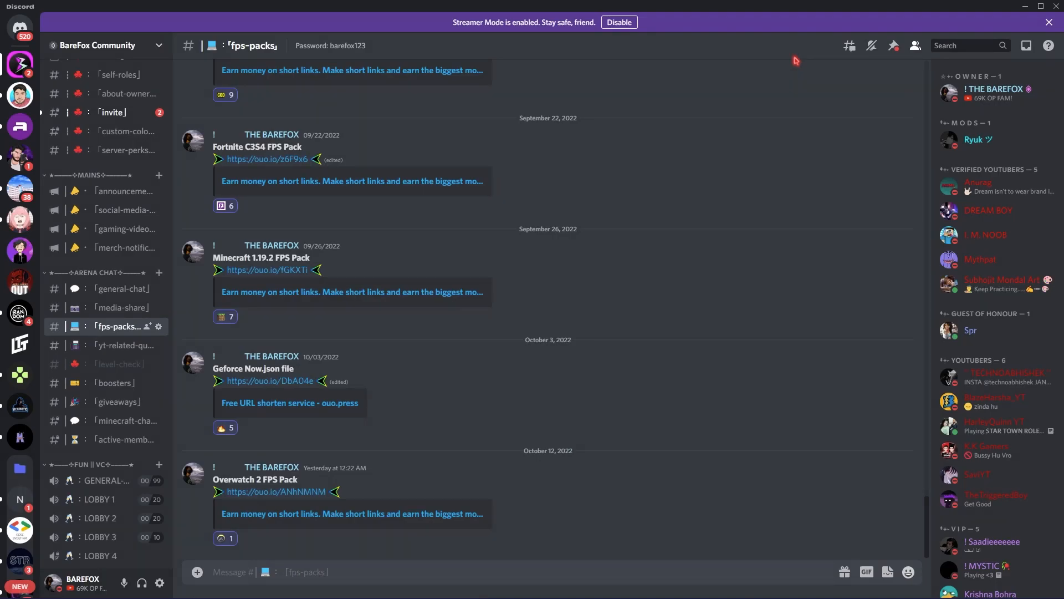